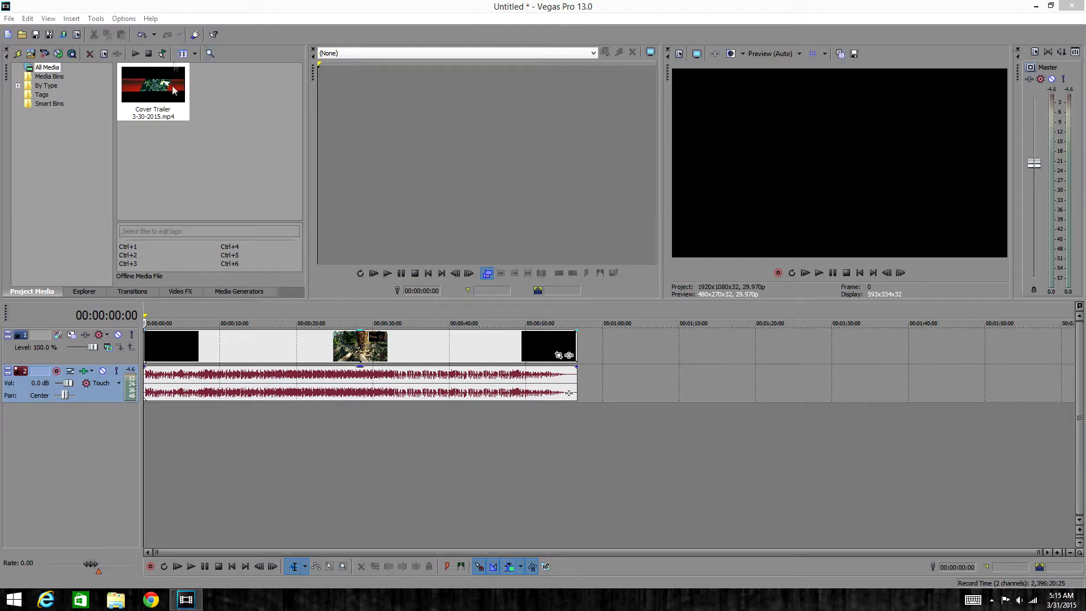
mouse_move(248, 342)
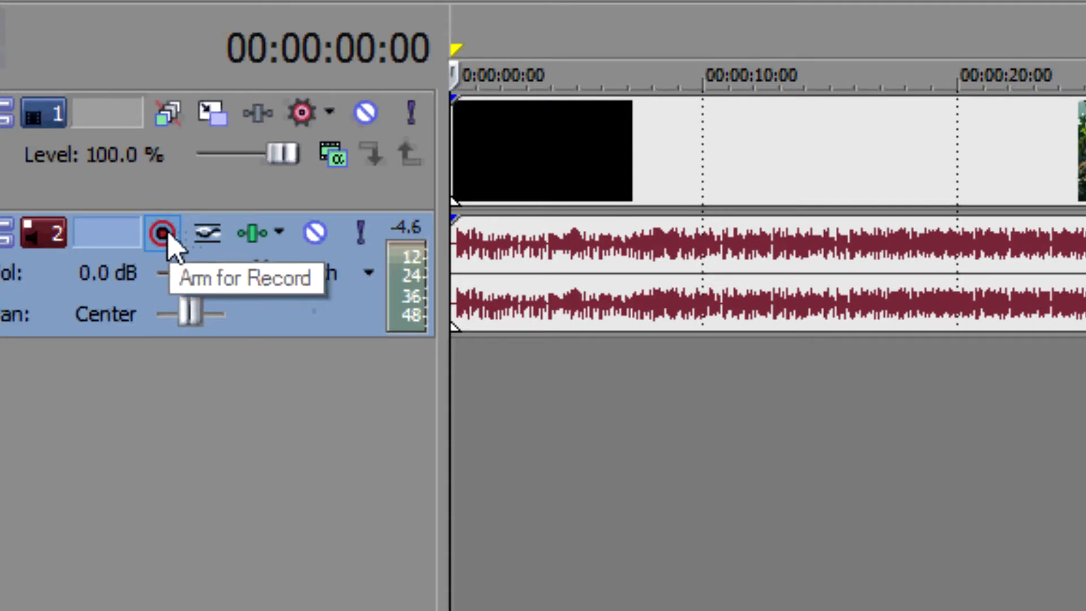
Arm audio track 2 for recording, keeping Documents as the recorded-files folder
left_click(161, 232)
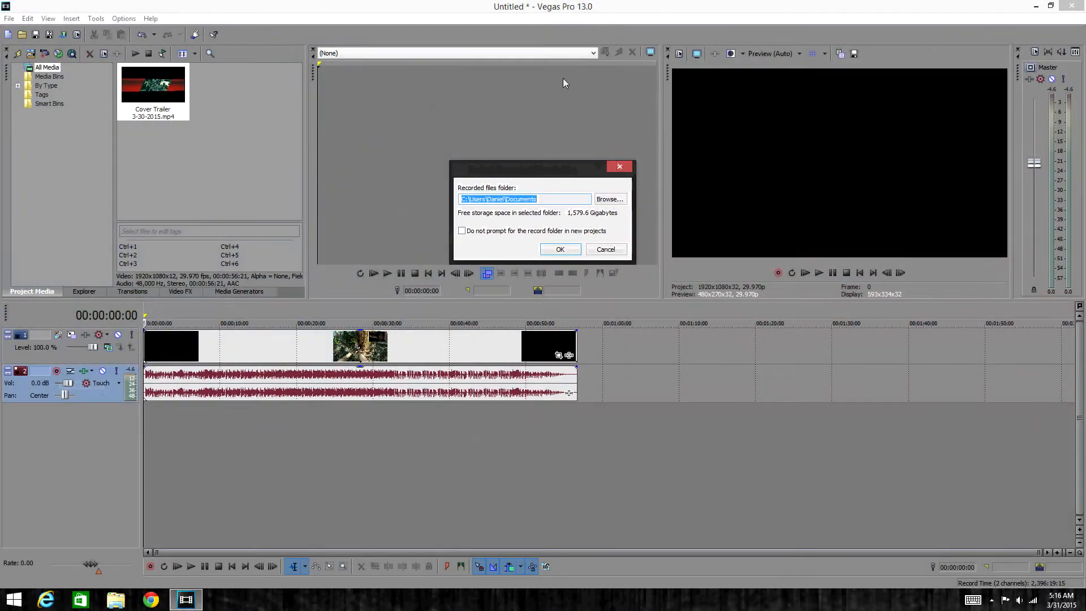
left_click_drag(541, 166, 415, 135)
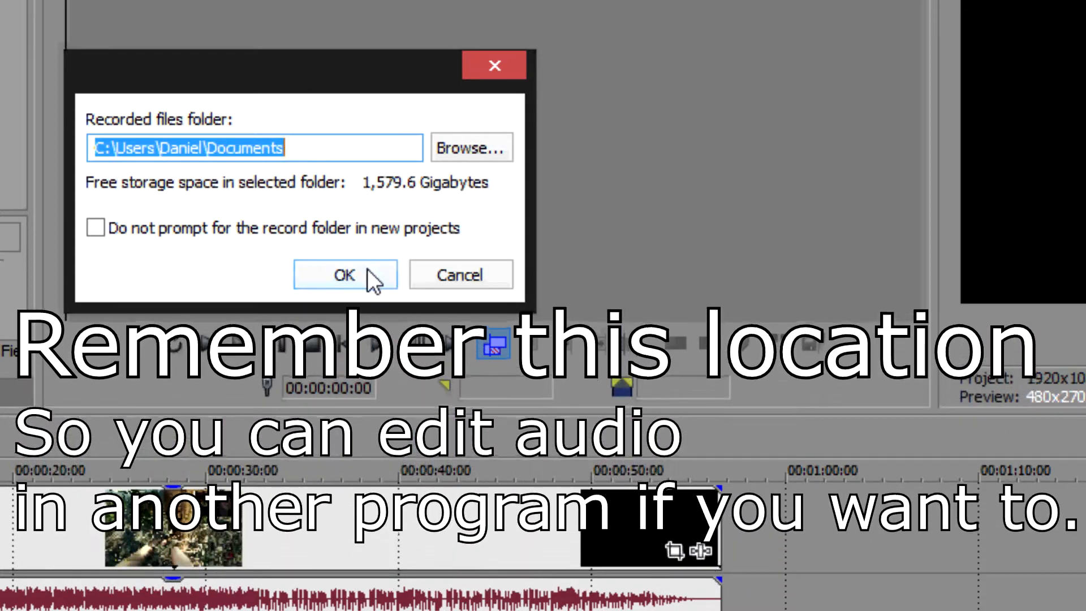
left_click(345, 275)
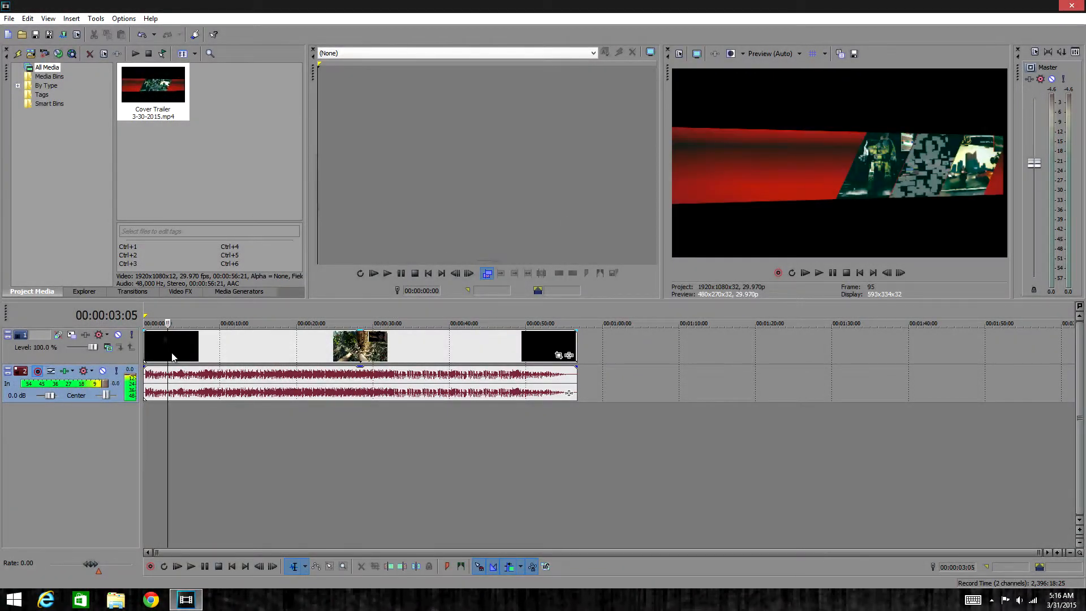
Place the playhead at about 00:00:20 where the voiceover starts
left_click(191, 566)
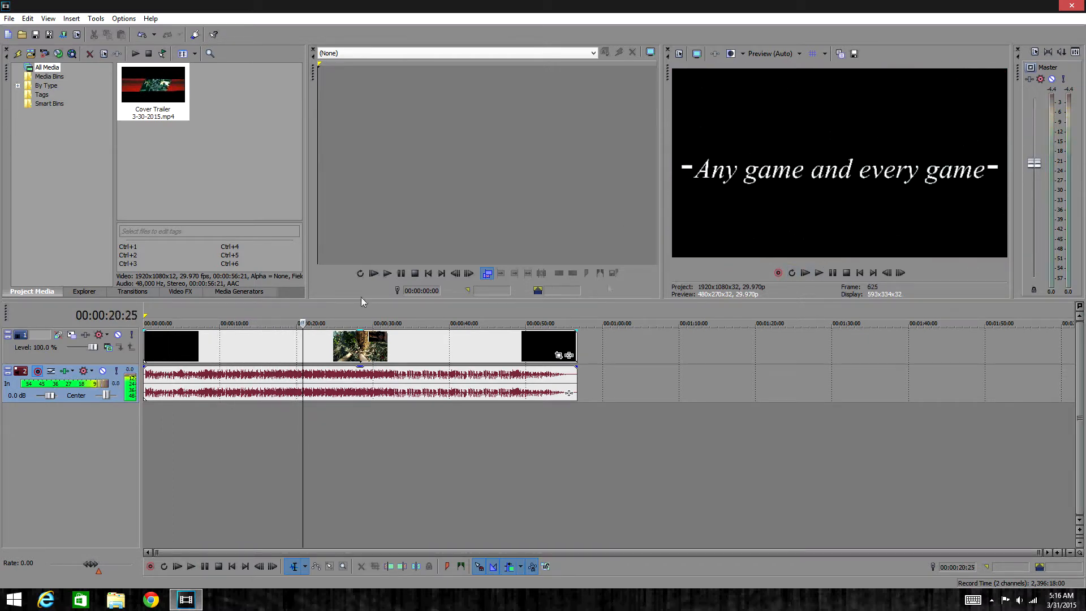
mouse_move(778, 272)
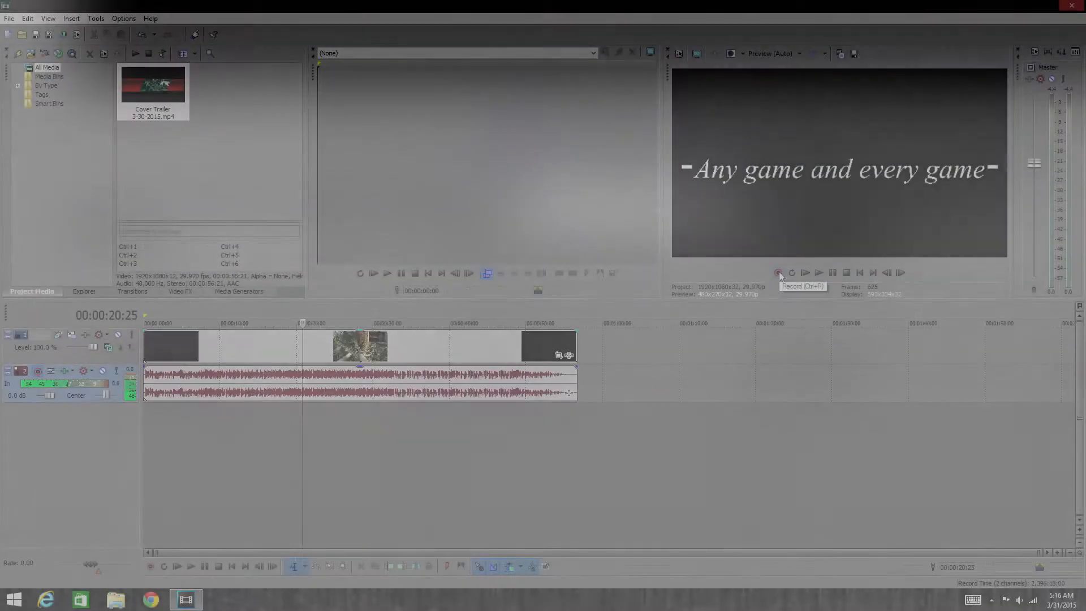
Start recording the voiceover take onto the armed track from the 20-second mark
left_click(778, 272)
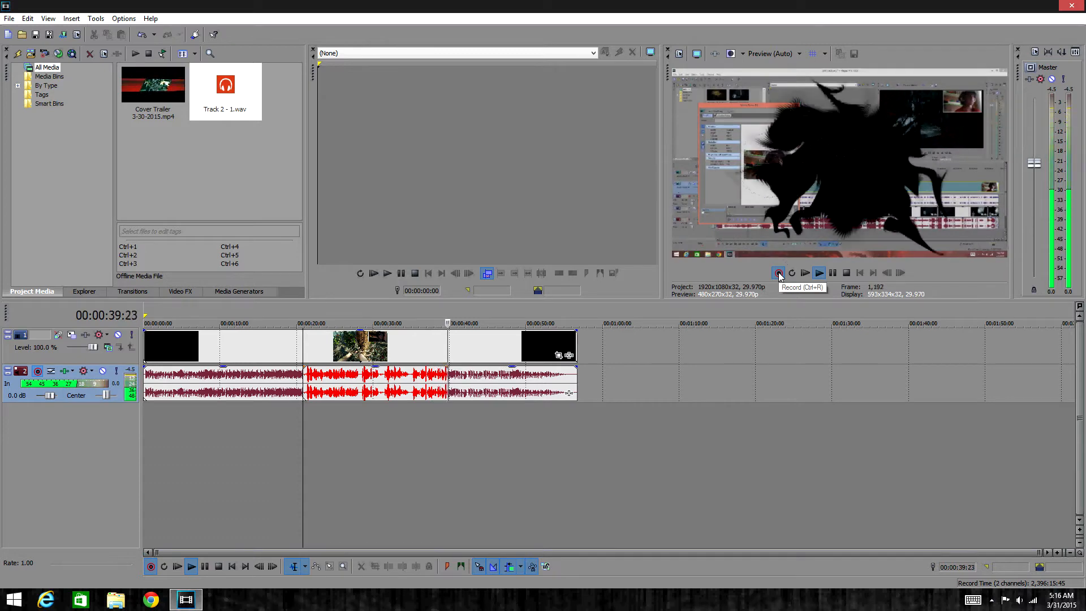
Stop recording so Track 2 - 1.wav appears in the Recorded Files list in Documents
left_click(777, 272)
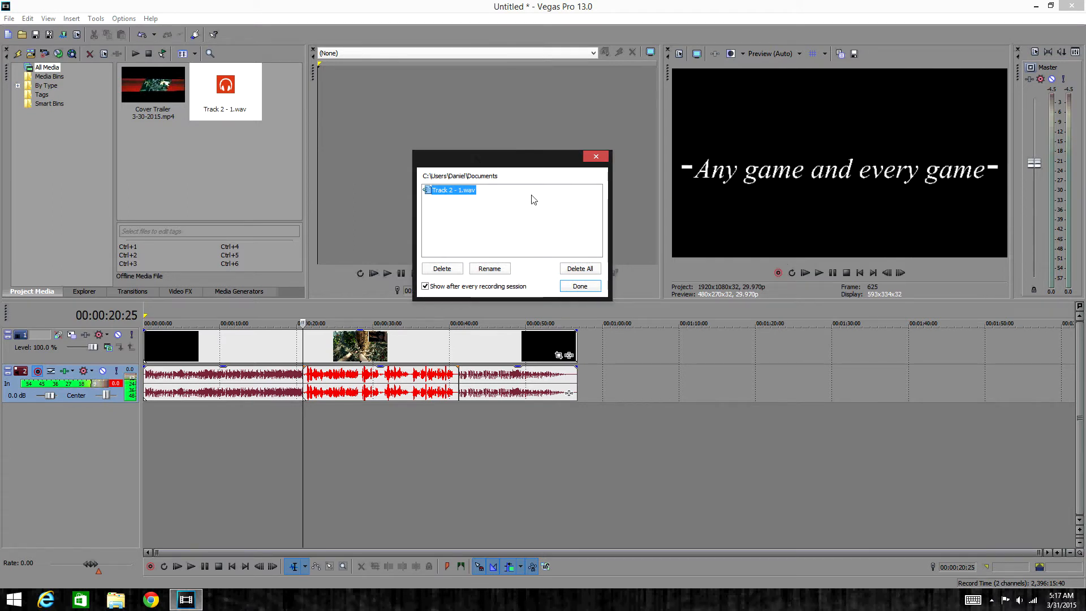
left_click(467, 175)
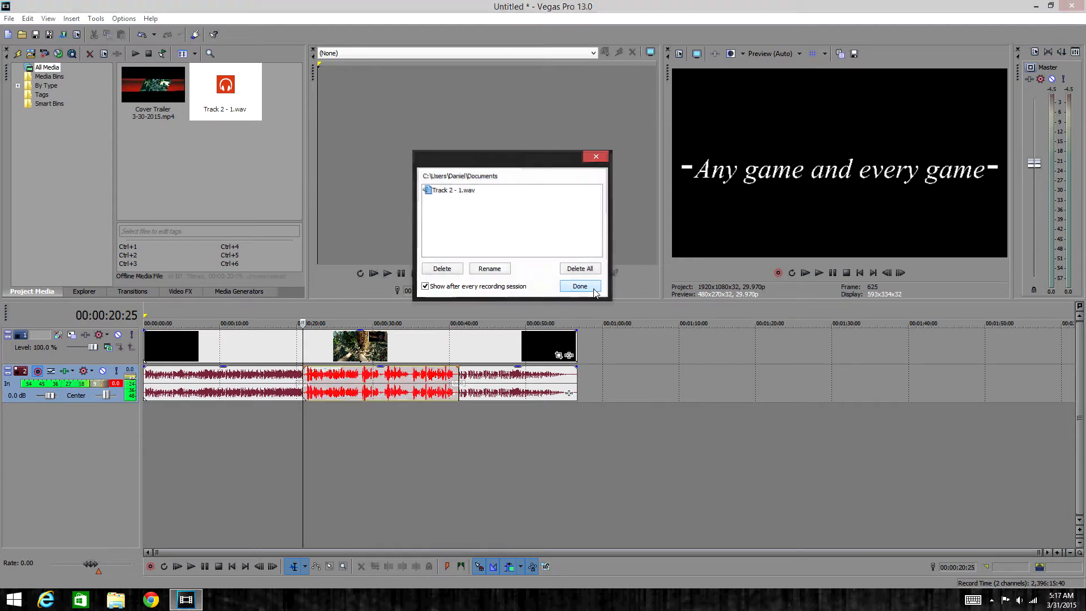
Keep the take as Record Take 1 on its own new track and play it back
left_click(579, 286)
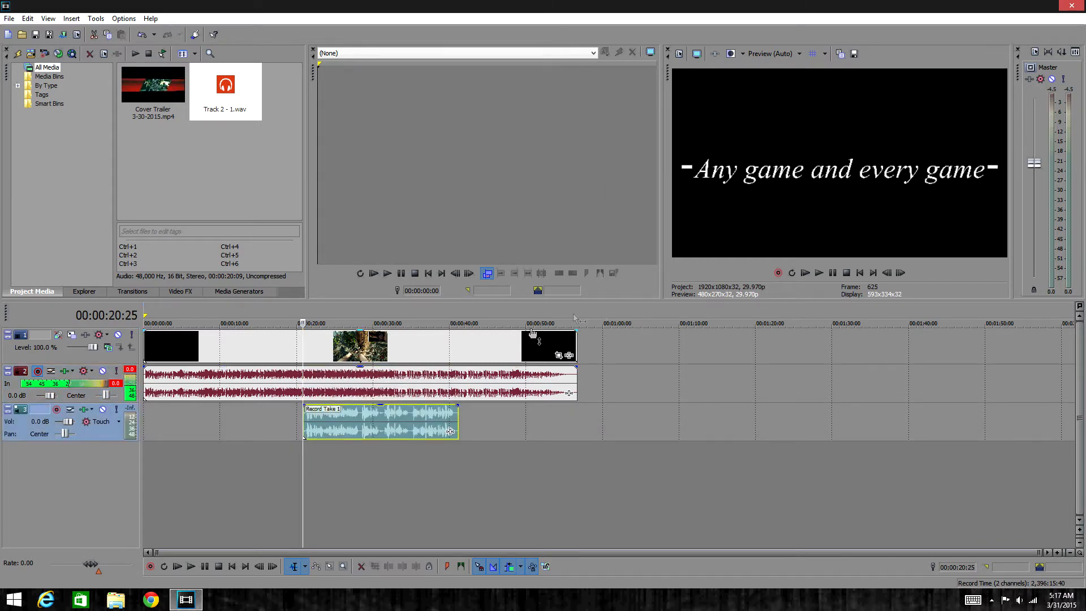
left_click(191, 566)
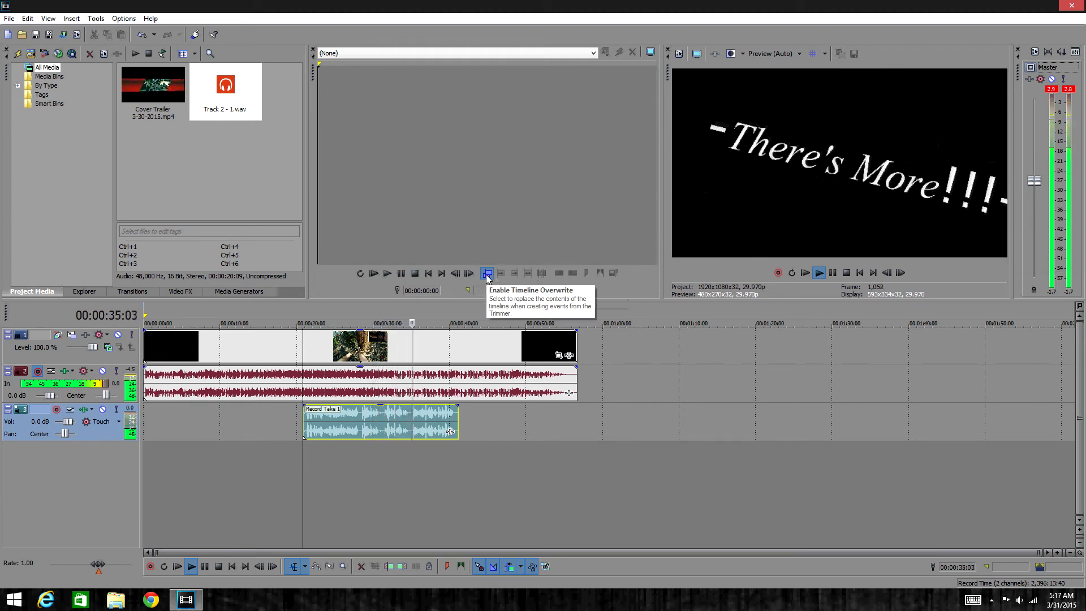
left_click(820, 272)
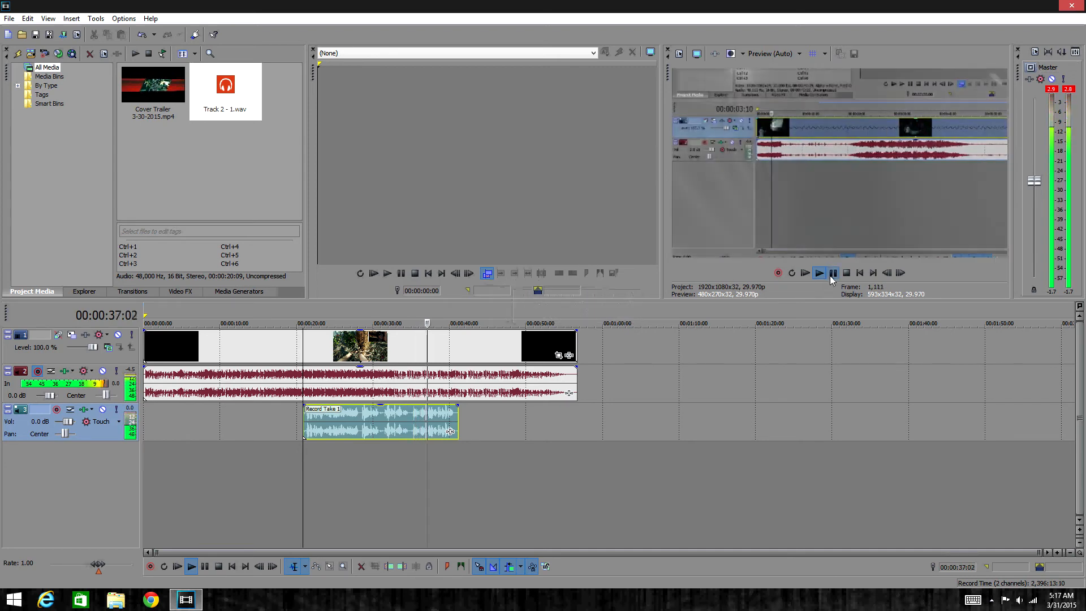